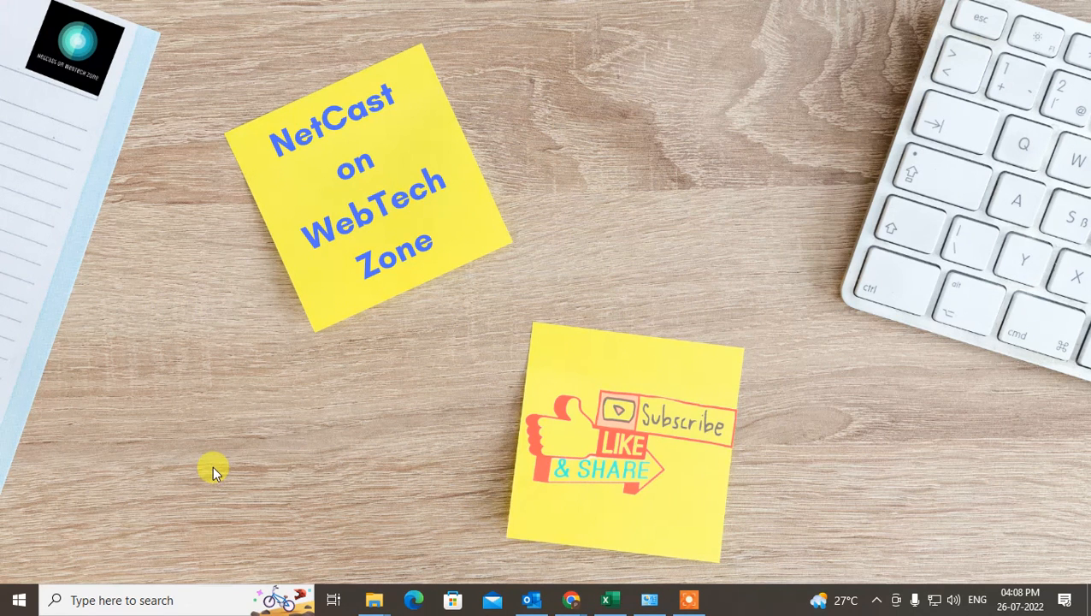
{"action": "mouse_move", "coordinate": [214, 462]}
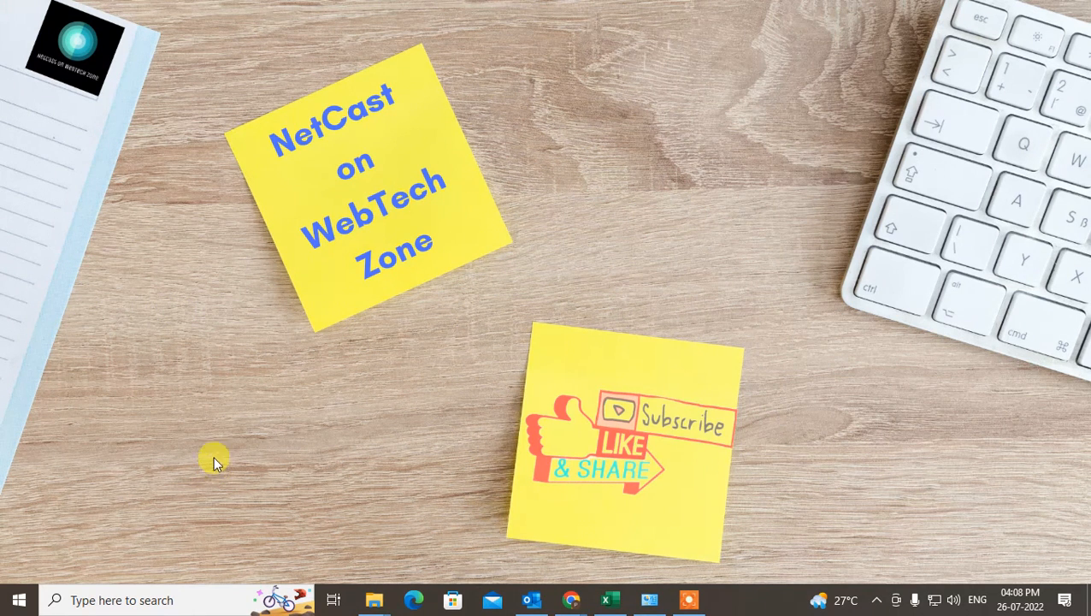
{"action": "mouse_move", "coordinate": [524, 296]}
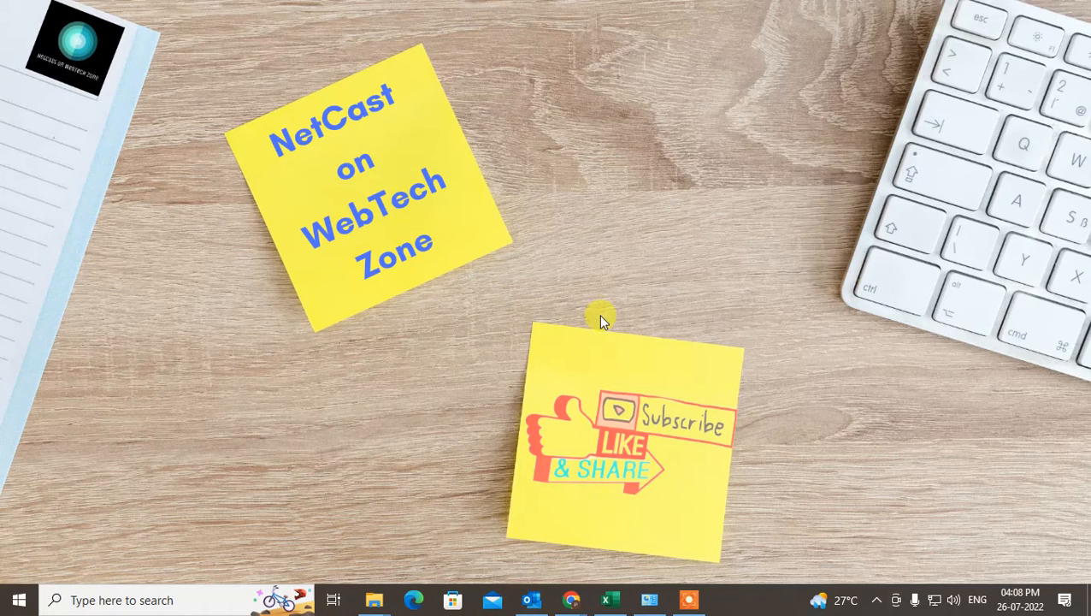
{"action": "mouse_move", "coordinate": [652, 454]}
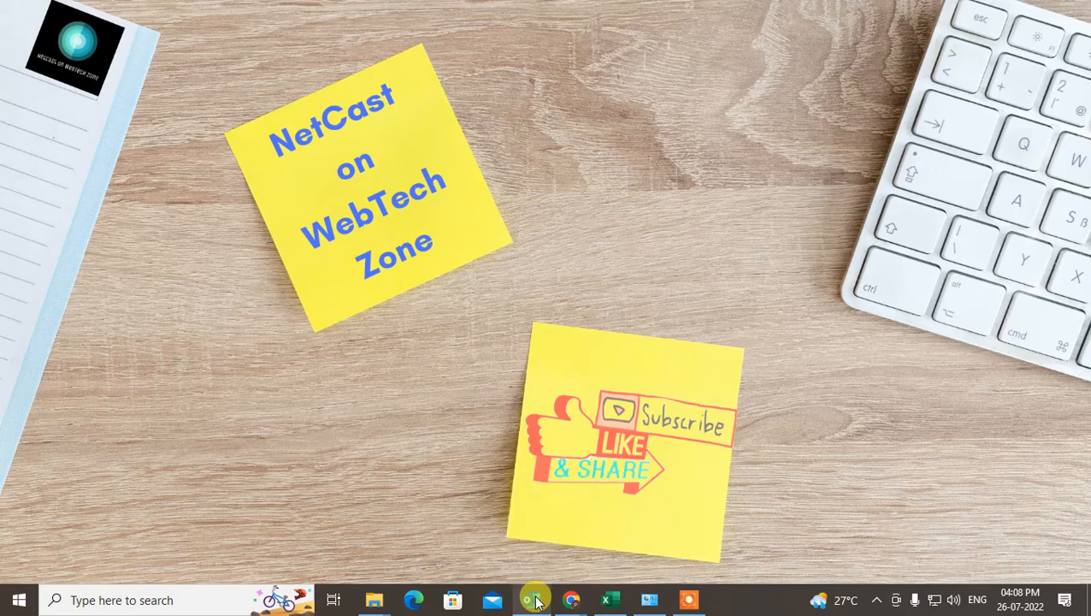
Launch Outlook from the taskbar, then start the browser and type 'mic'.
{"action": "left_click", "coordinate": [532, 600]}
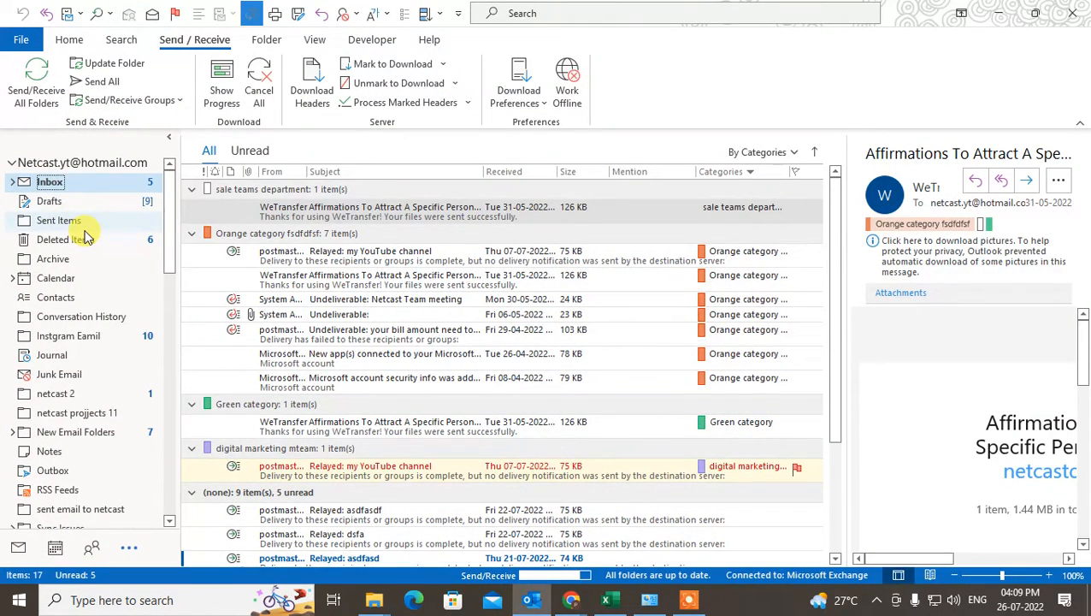
{"action": "mouse_move", "coordinate": [432, 578]}
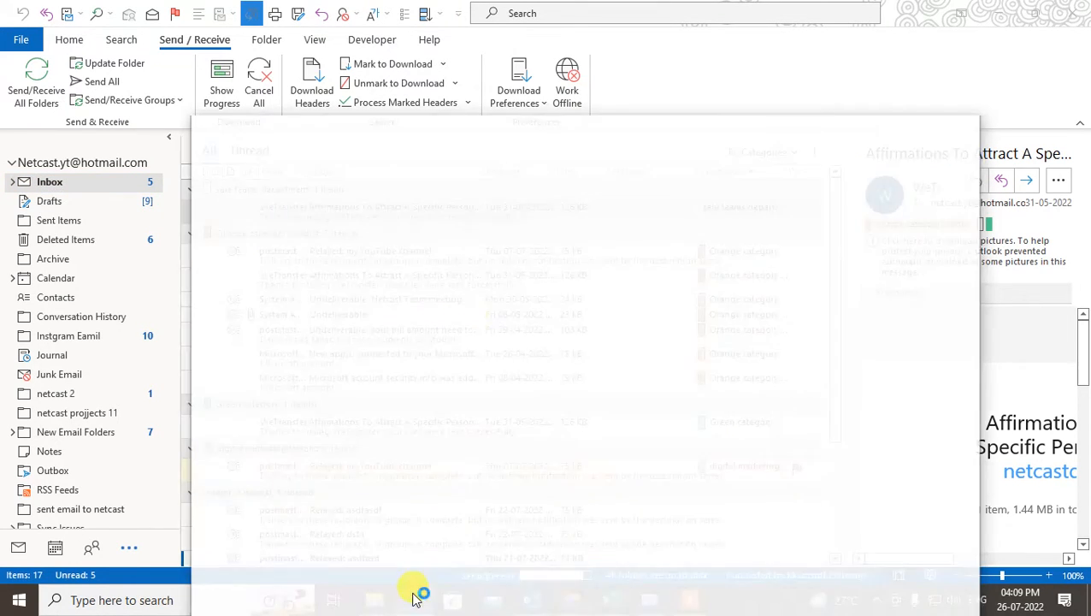
{"action": "left_click", "coordinate": [413, 600]}
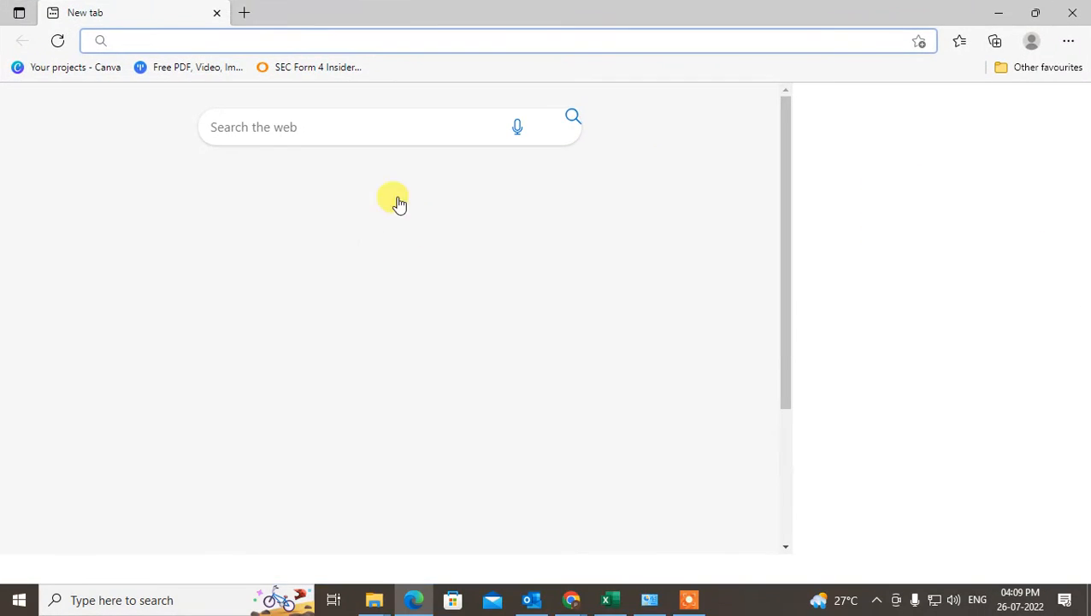
{"action": "type", "text": "mic"}
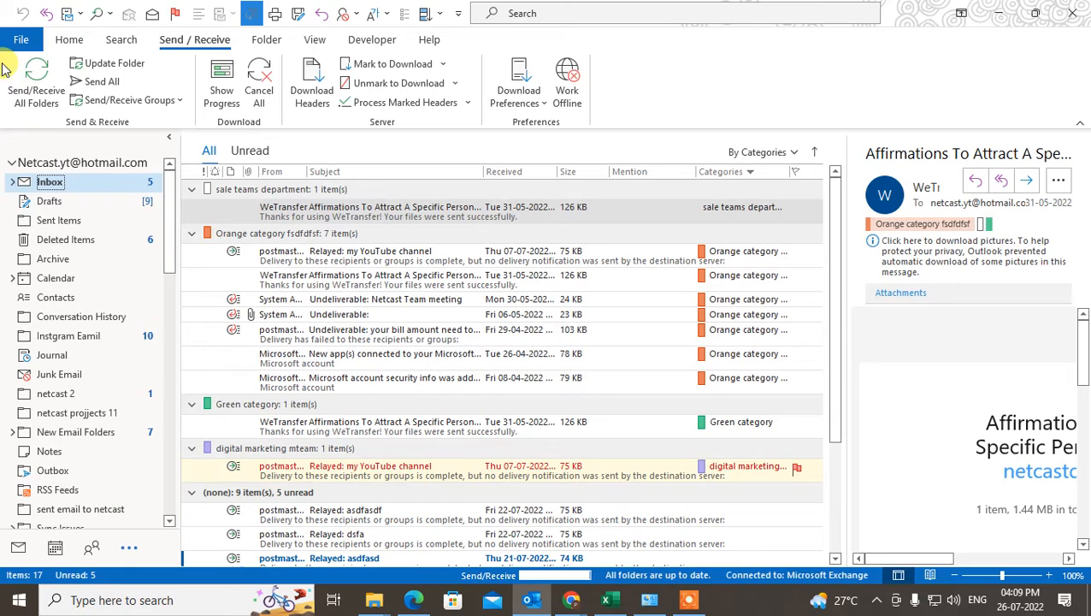
Open File > Info and follow 'Access this account on the web' to the profile page.
{"action": "left_click", "coordinate": [20, 39]}
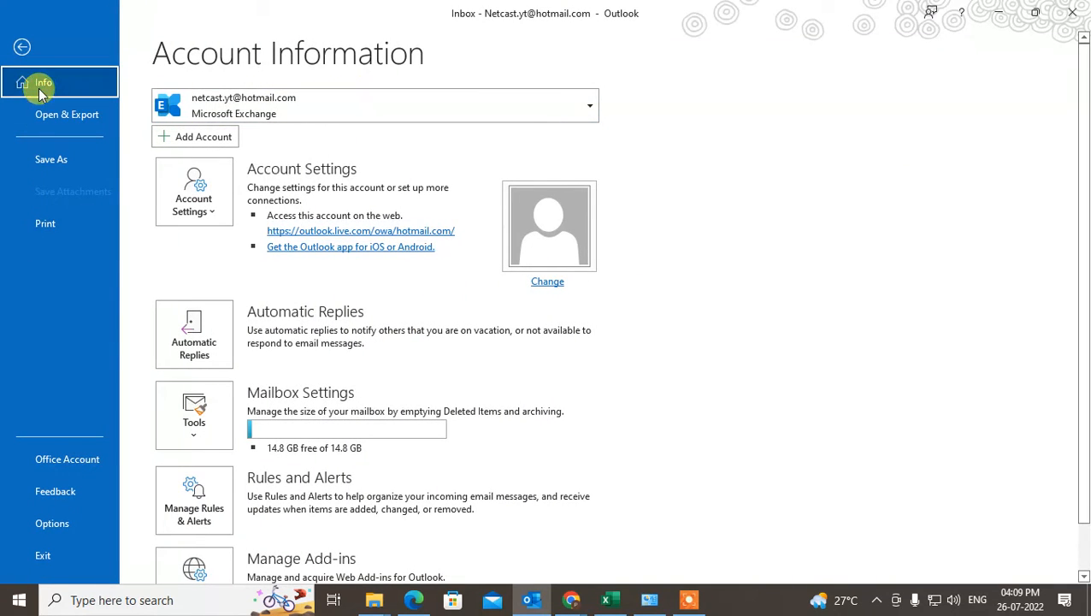
{"action": "mouse_move", "coordinate": [384, 240]}
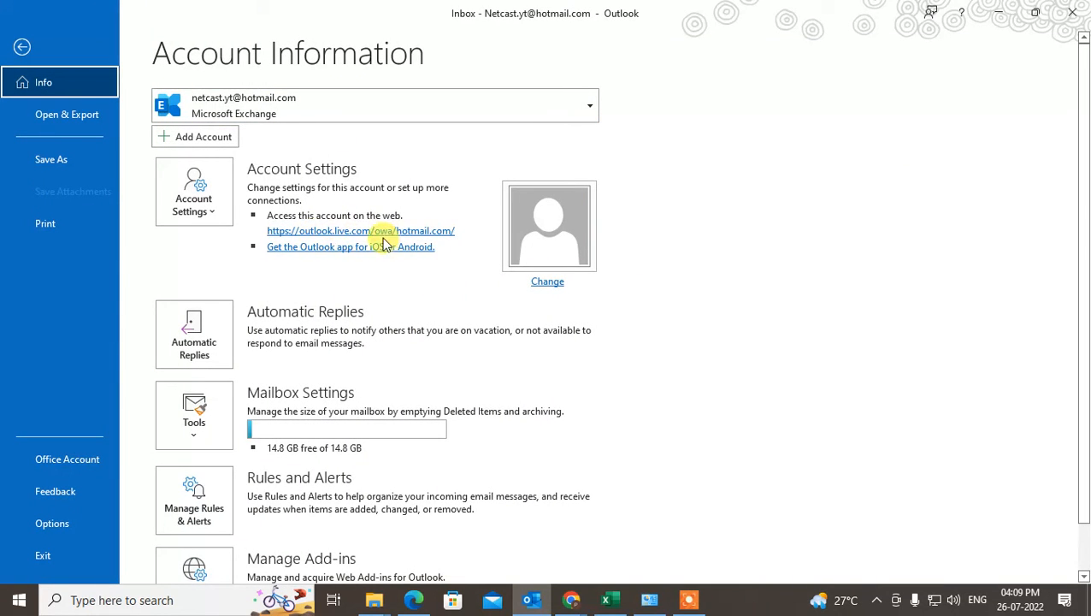
{"action": "left_click", "coordinate": [589, 105]}
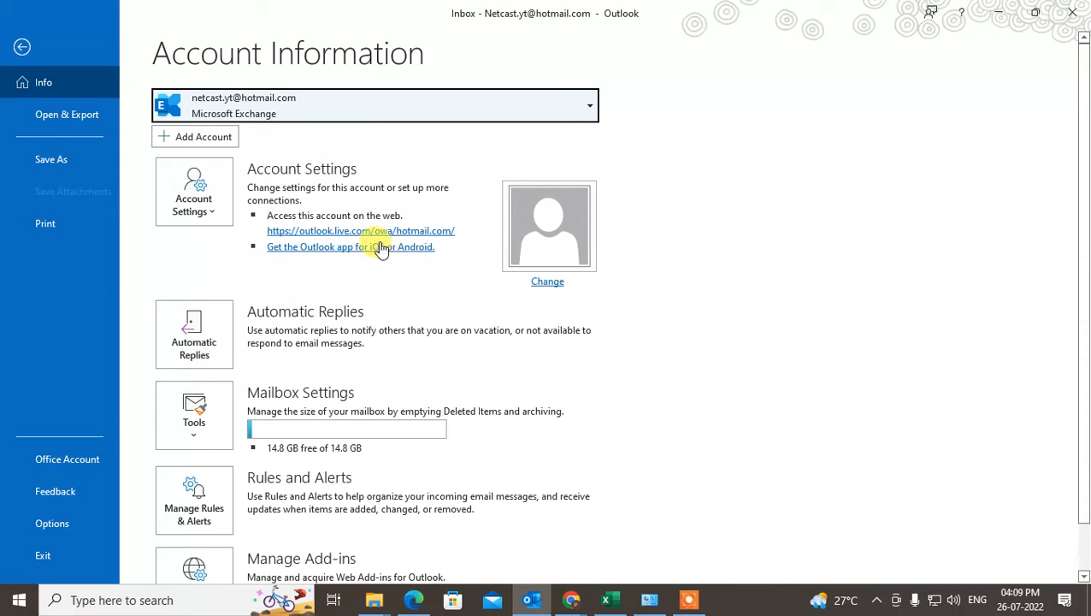
{"action": "left_click", "coordinate": [360, 231]}
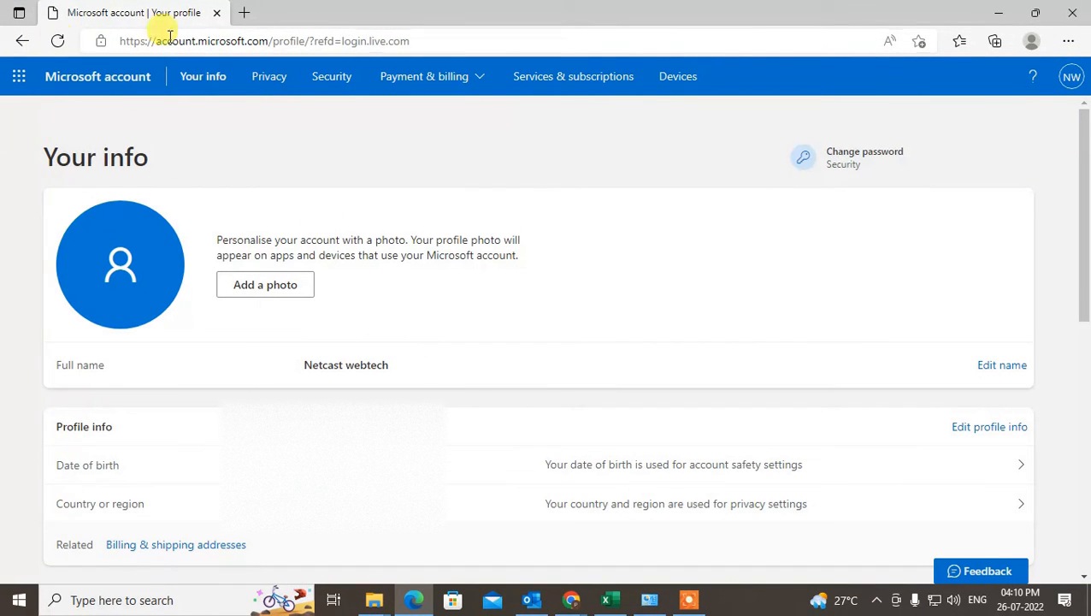
Click the 'Microsoft account' header link to load the account home page.
{"action": "left_click", "coordinate": [98, 76]}
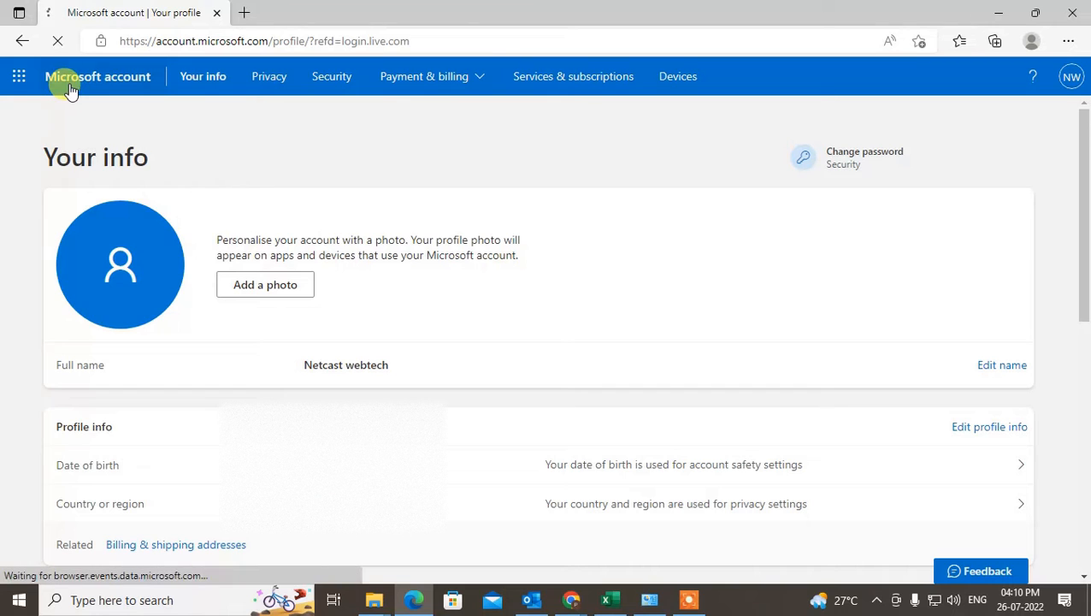
{"action": "left_click", "coordinate": [98, 76]}
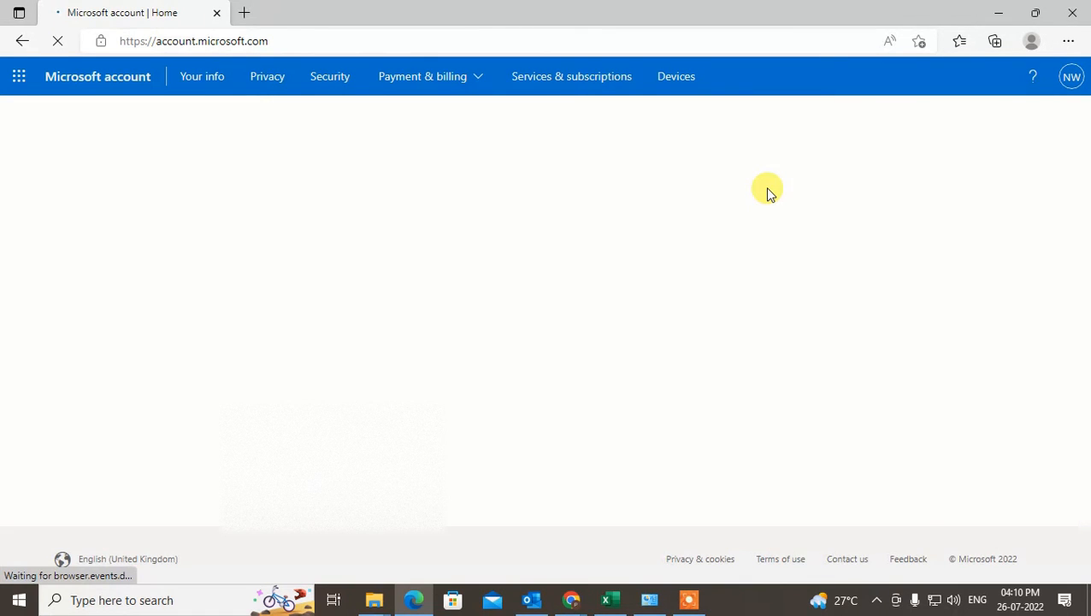
{"action": "mouse_move", "coordinate": [500, 349]}
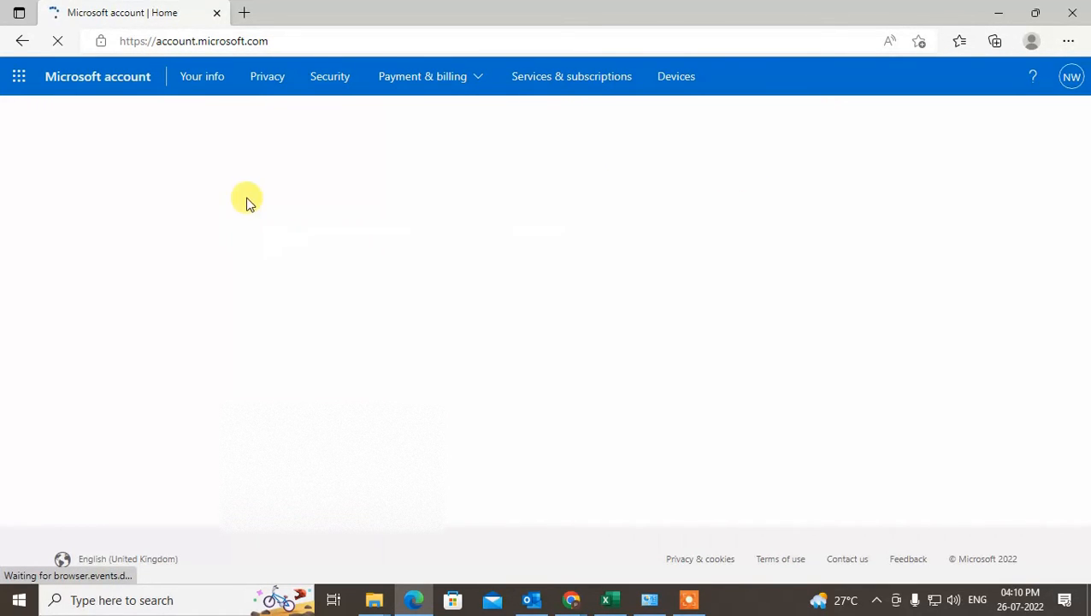
{"action": "mouse_move", "coordinate": [479, 300]}
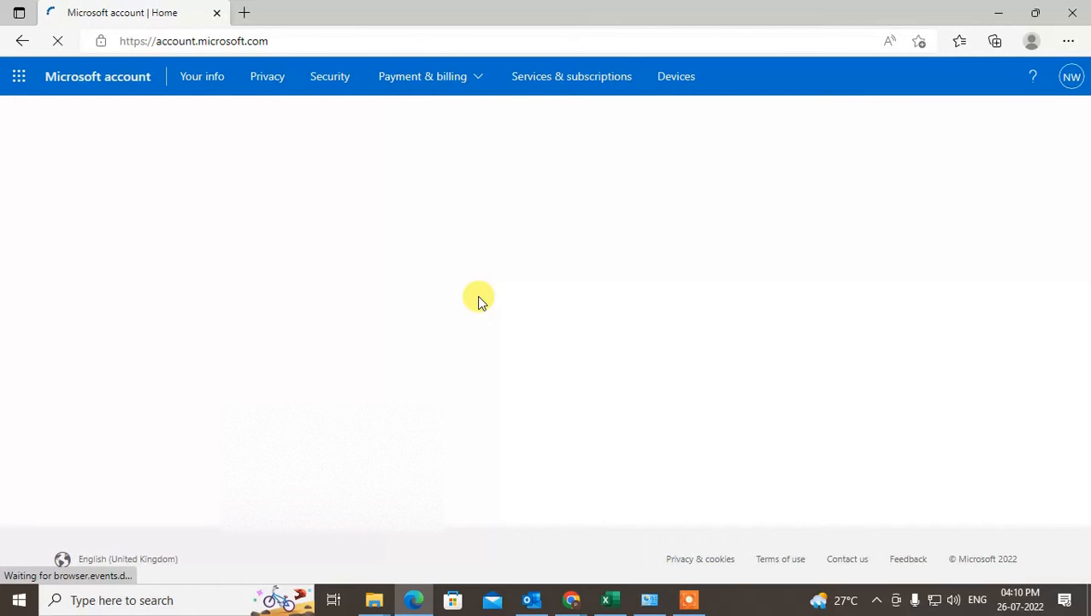
{"action": "mouse_move", "coordinate": [214, 240]}
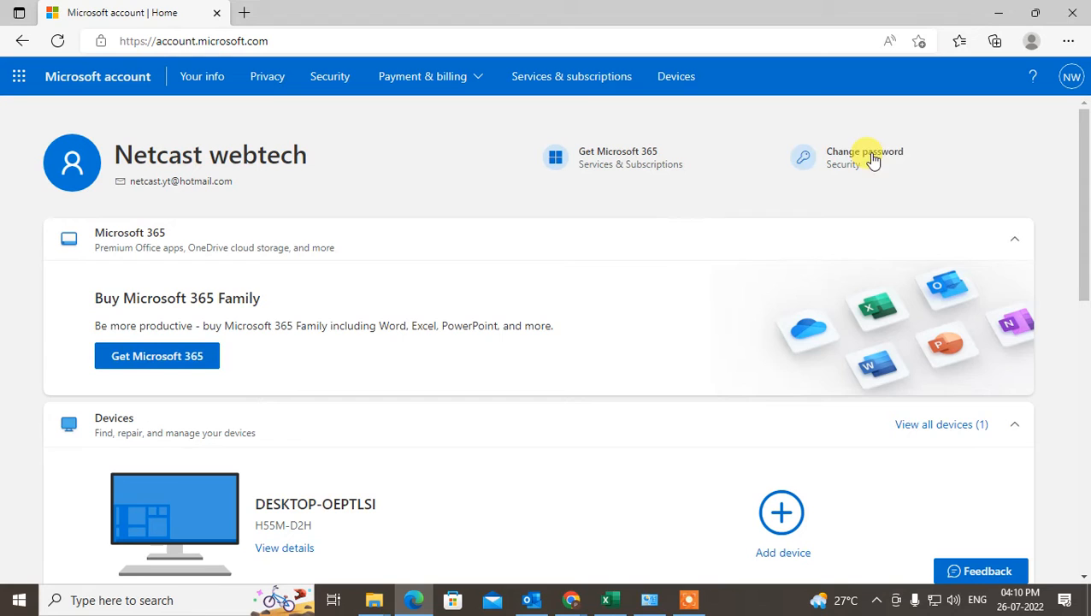
{"action": "mouse_move", "coordinate": [865, 157]}
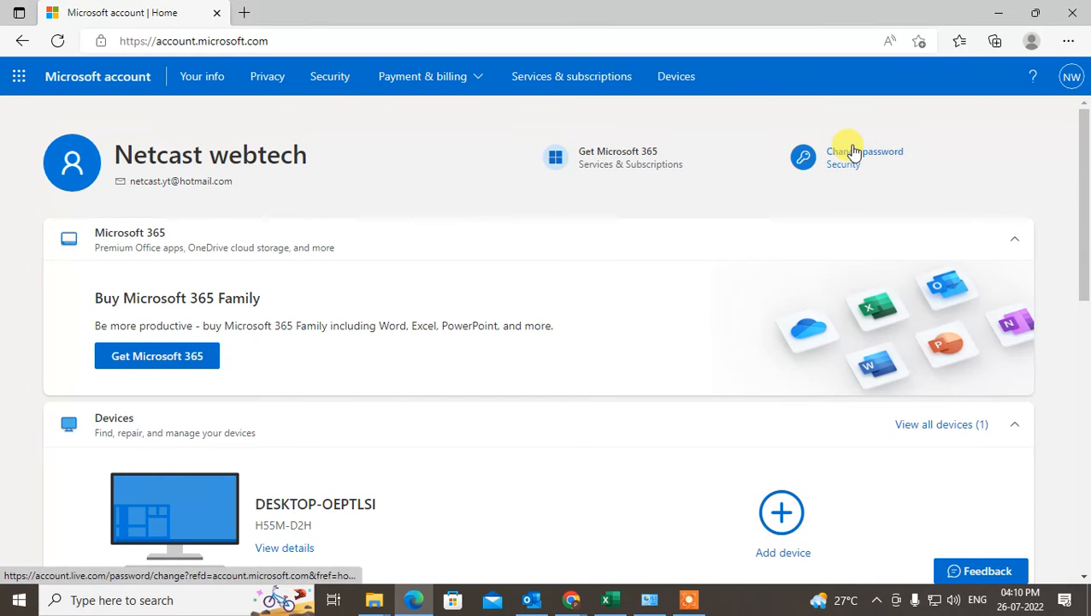
Open My Microsoft account from the avatar menu, then open Outlook mail settings in a new tab.
{"action": "left_click", "coordinate": [1071, 76]}
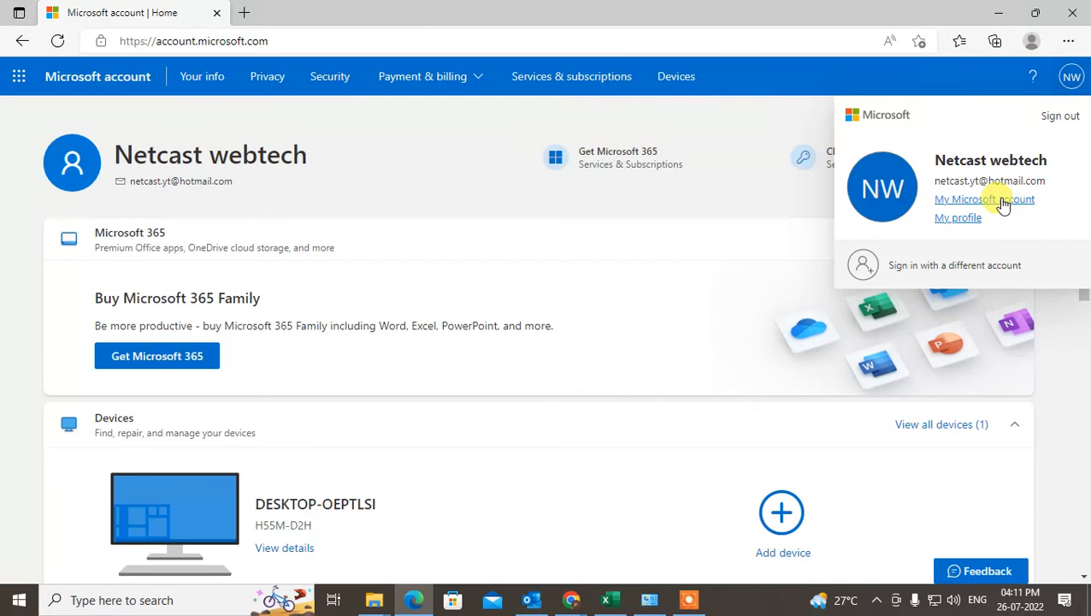
{"action": "left_click", "coordinate": [985, 199]}
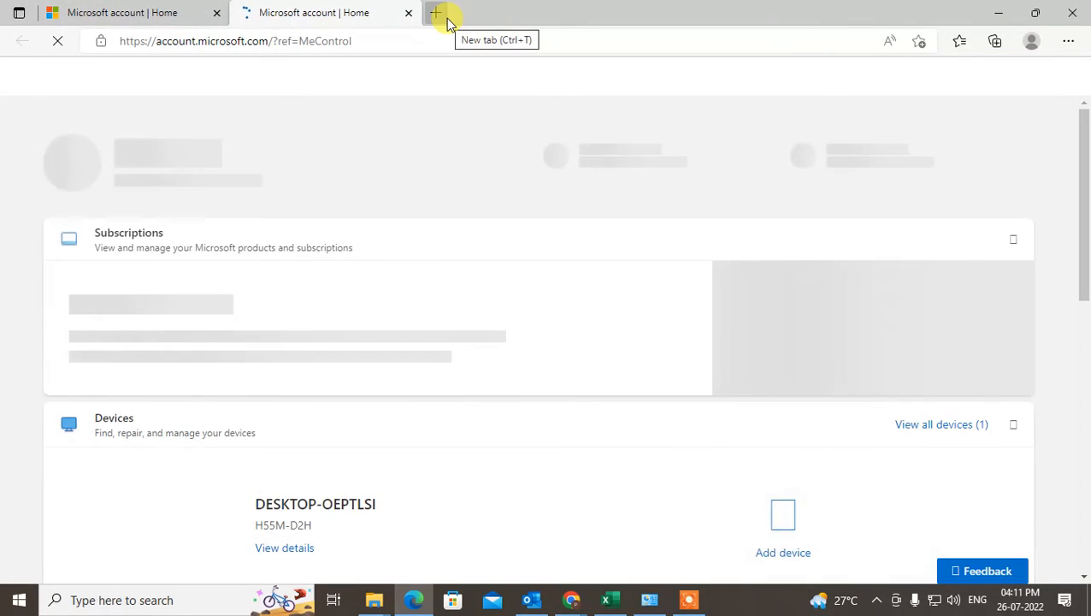
{"action": "left_click", "coordinate": [434, 12]}
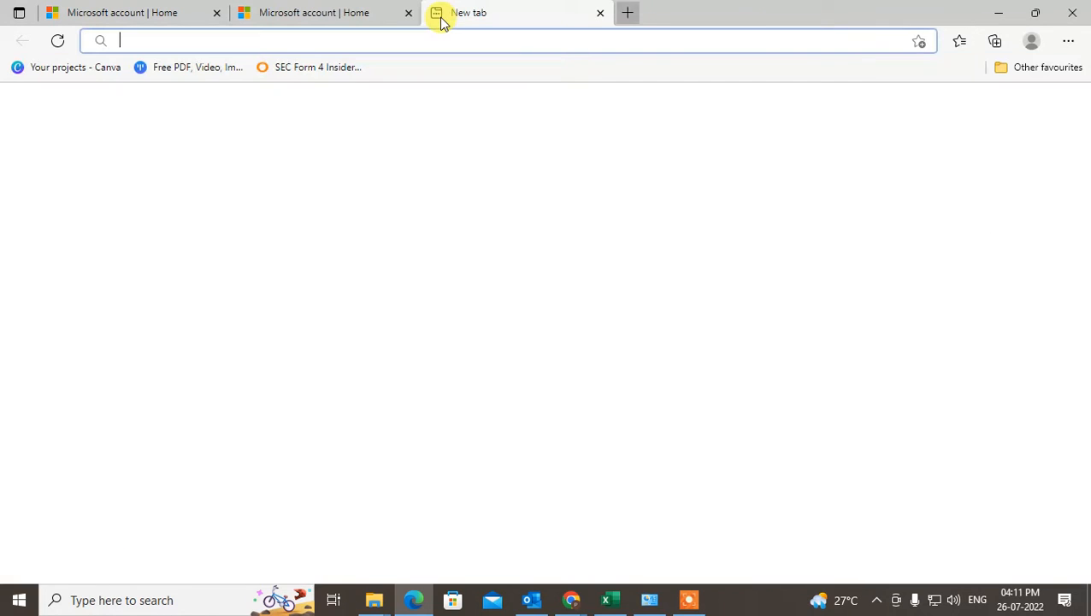
{"action": "type", "text": "mail/0/options/mail/layout"}
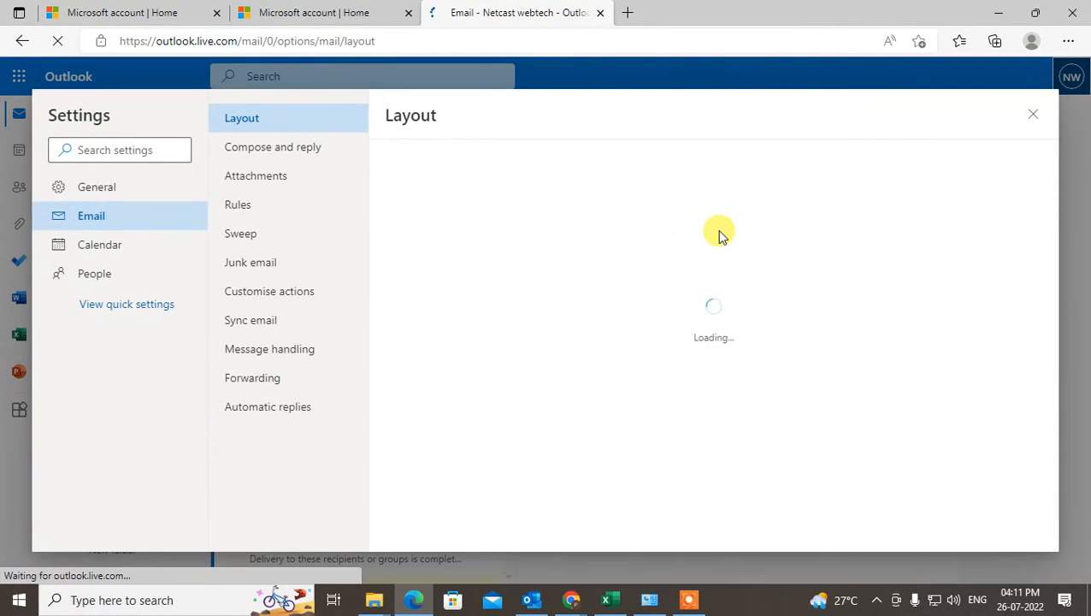
Open My Microsoft account in a fourth tab from Outlook.com settings.
{"action": "left_click", "coordinate": [1033, 114]}
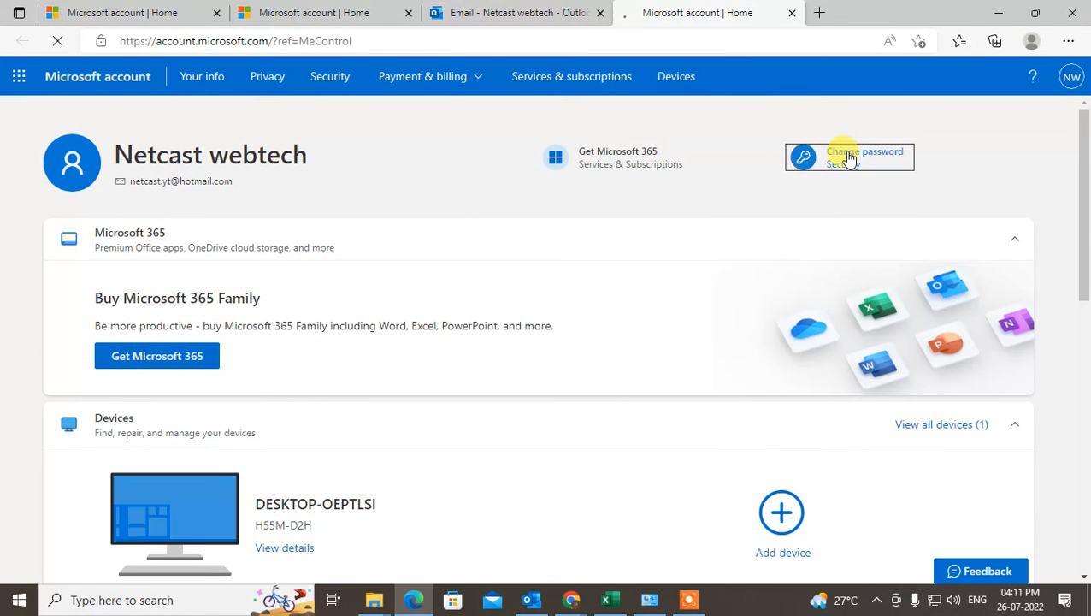
Choose Change password, re-verify sign-in, enter the current password, and select the re-enter field.
{"action": "left_click", "coordinate": [848, 157]}
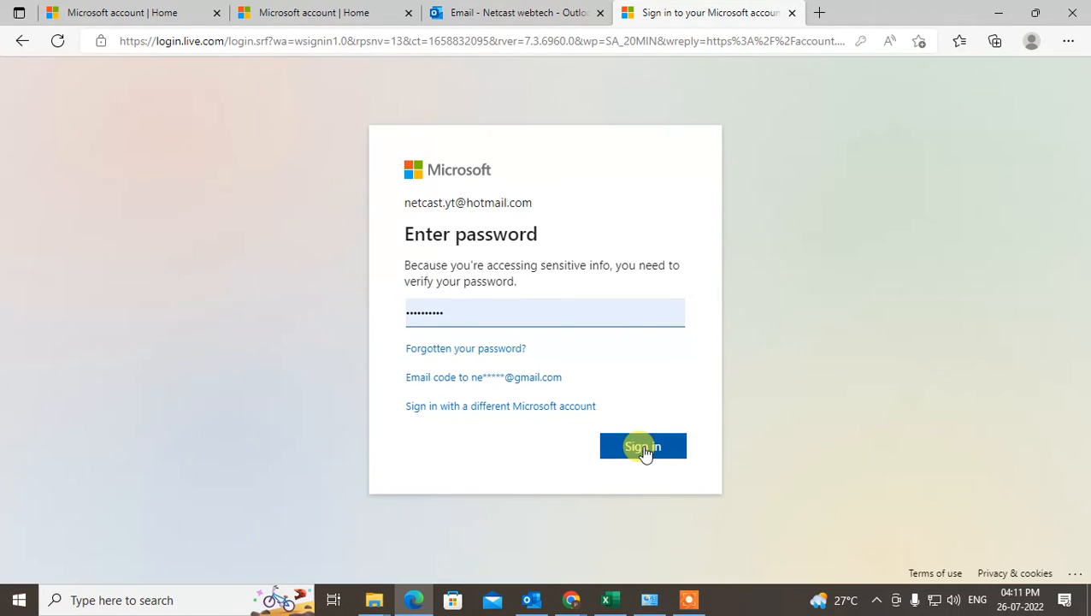
{"action": "left_click", "coordinate": [642, 446]}
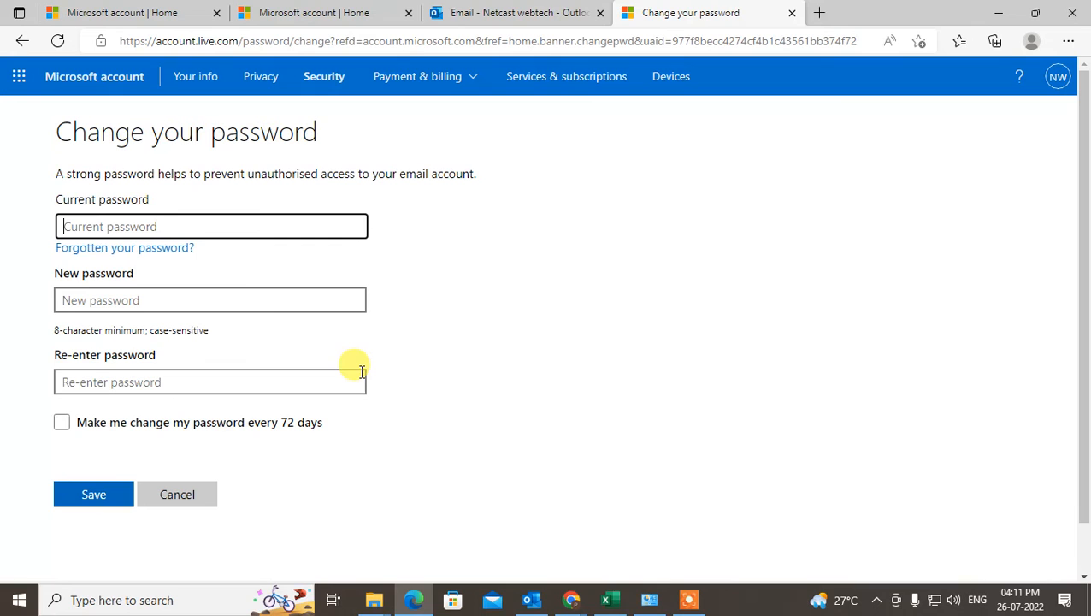
{"action": "left_click", "coordinate": [212, 225]}
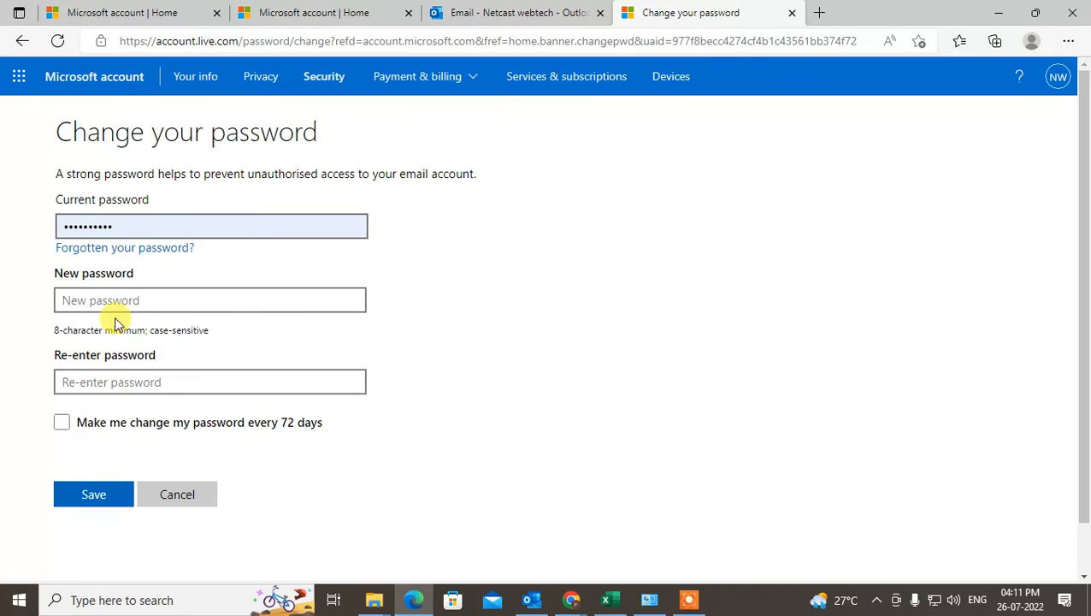
{"action": "mouse_move", "coordinate": [165, 340]}
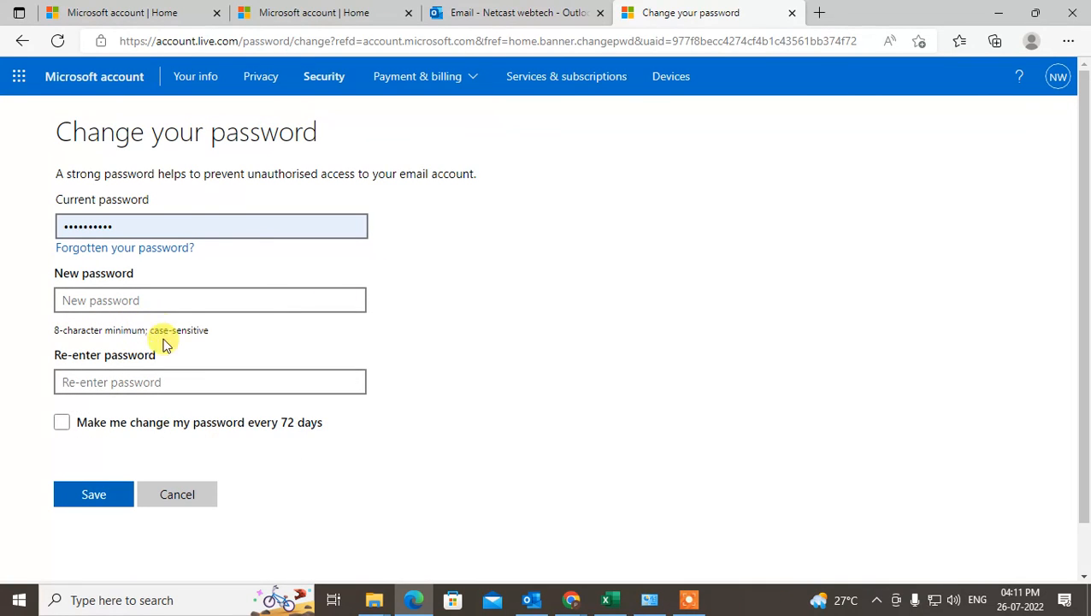
{"action": "mouse_move", "coordinate": [97, 377]}
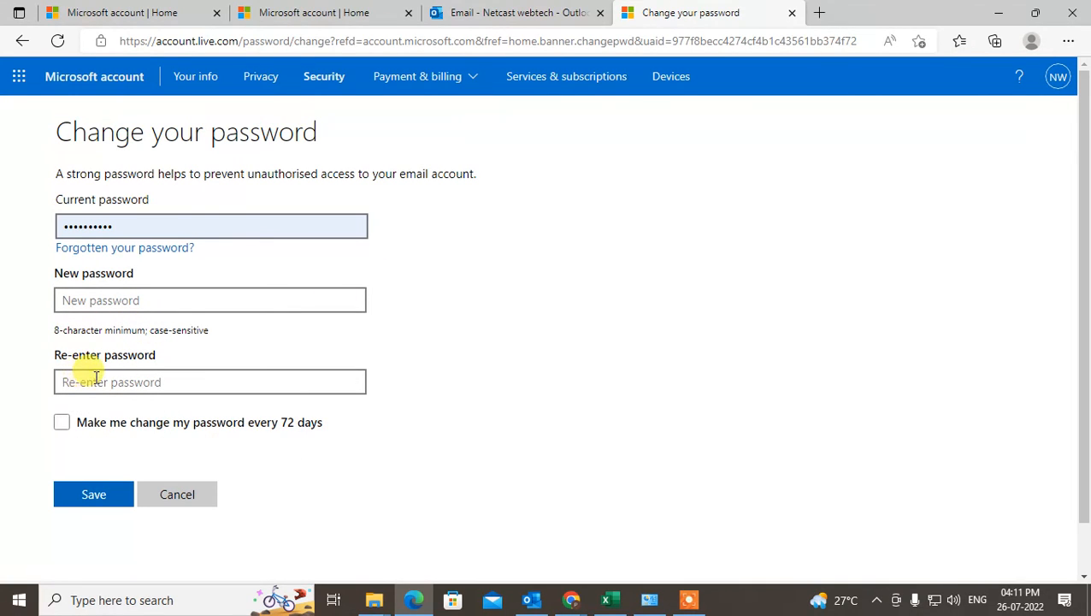
{"action": "left_click", "coordinate": [209, 381]}
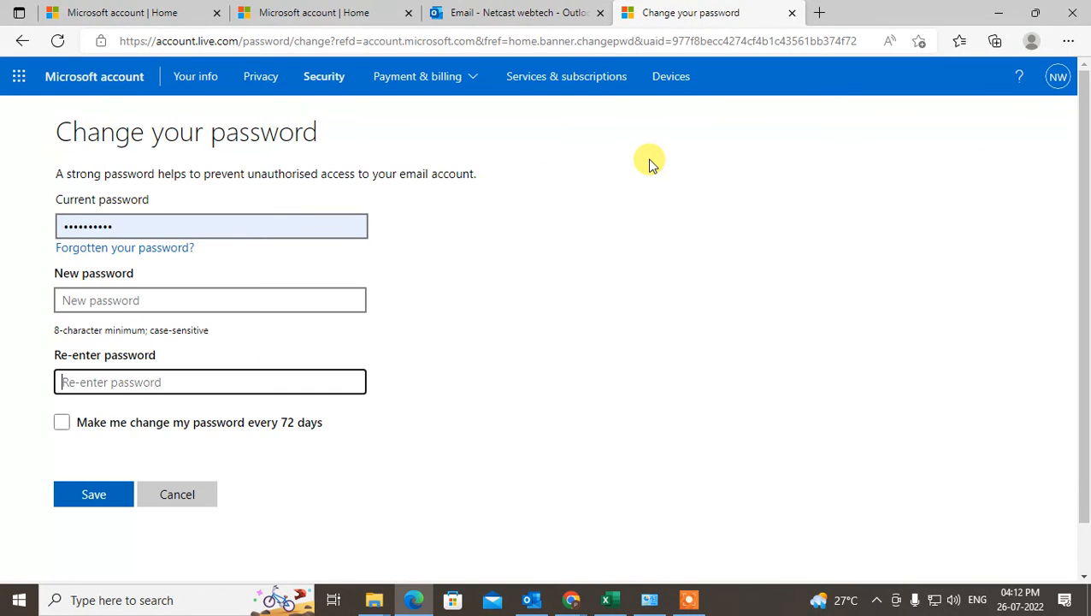
{"action": "mouse_move", "coordinate": [641, 498]}
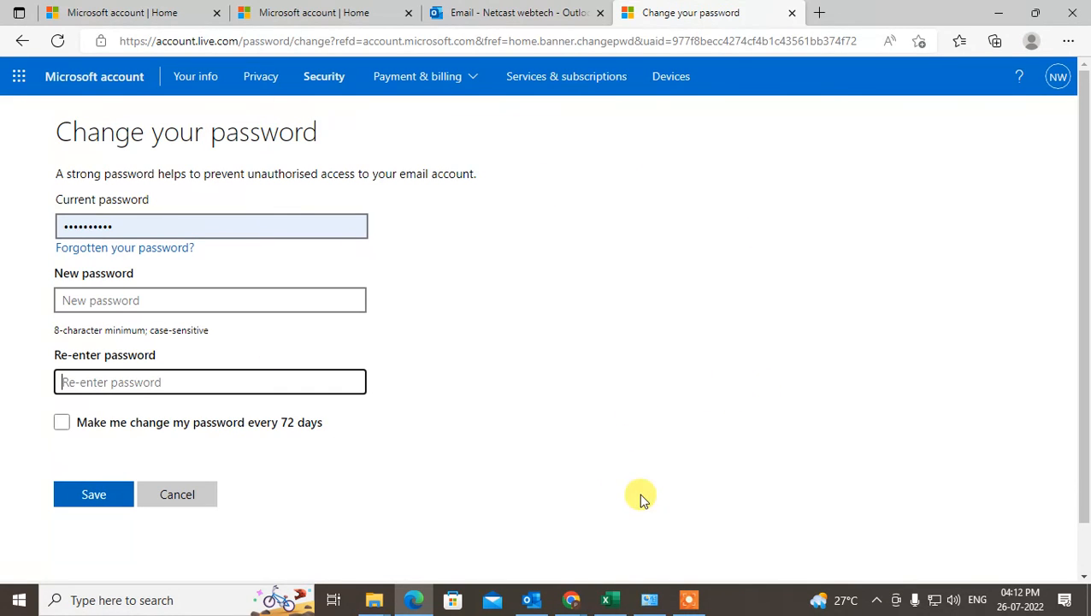